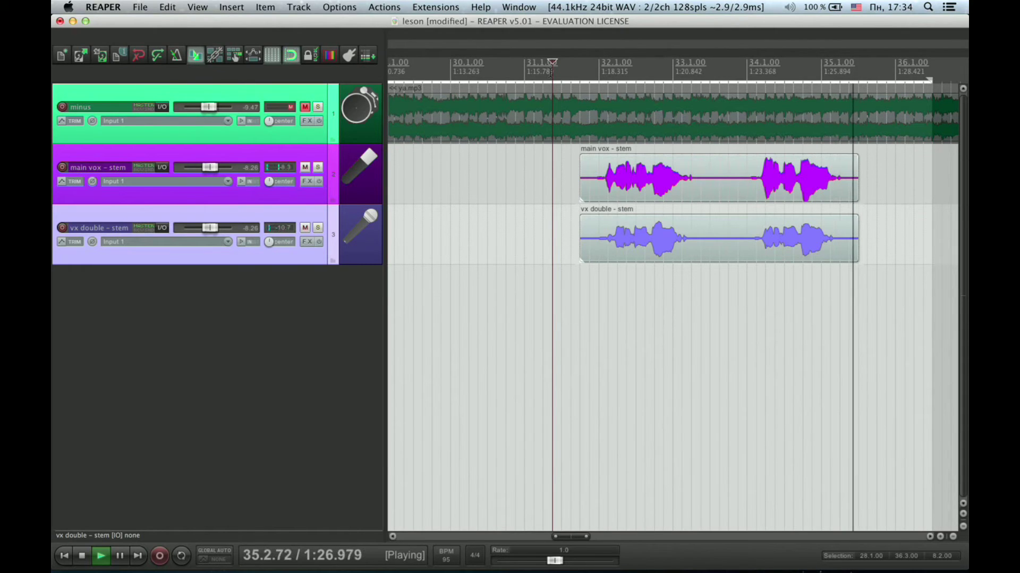
# - Stop the song playback and bring up the I/O routing window of the vx double – stem track
pyautogui.click(82, 557)
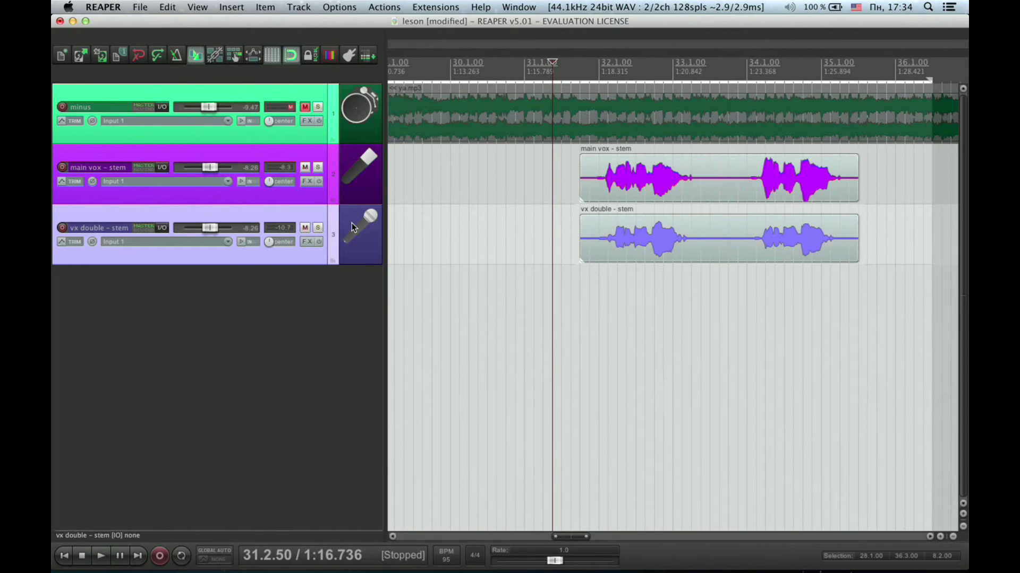
pyautogui.moveTo(163, 229)
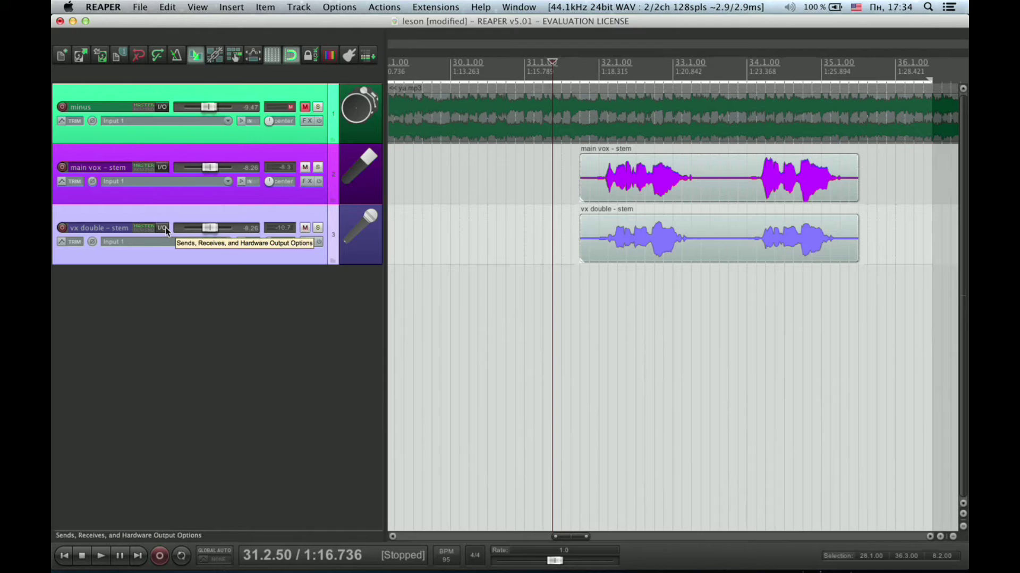
pyautogui.click(163, 227)
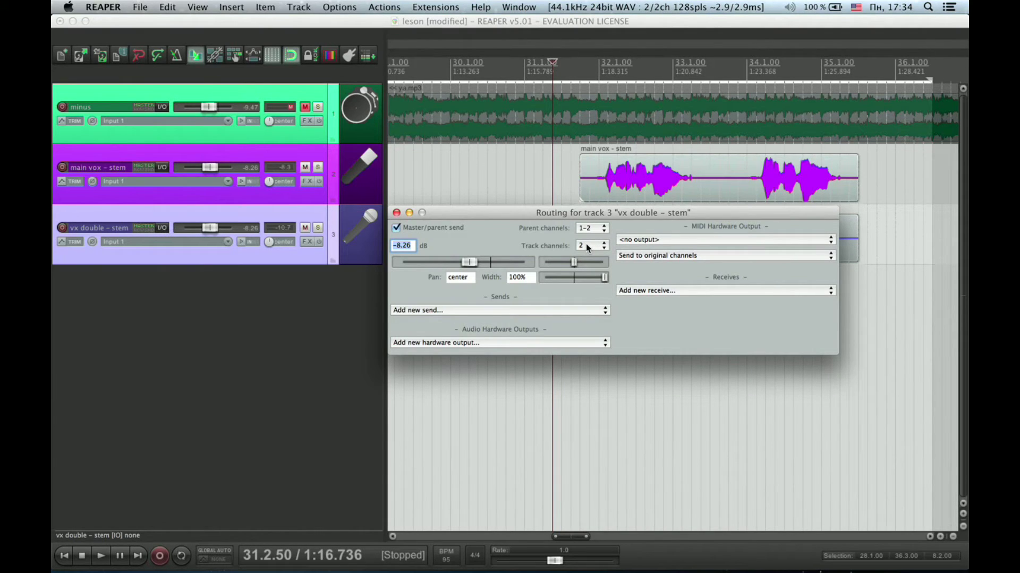
# - Set the track to 4 channels and receive the main vox – stem send into channels 3/4
pyautogui.click(590, 245)
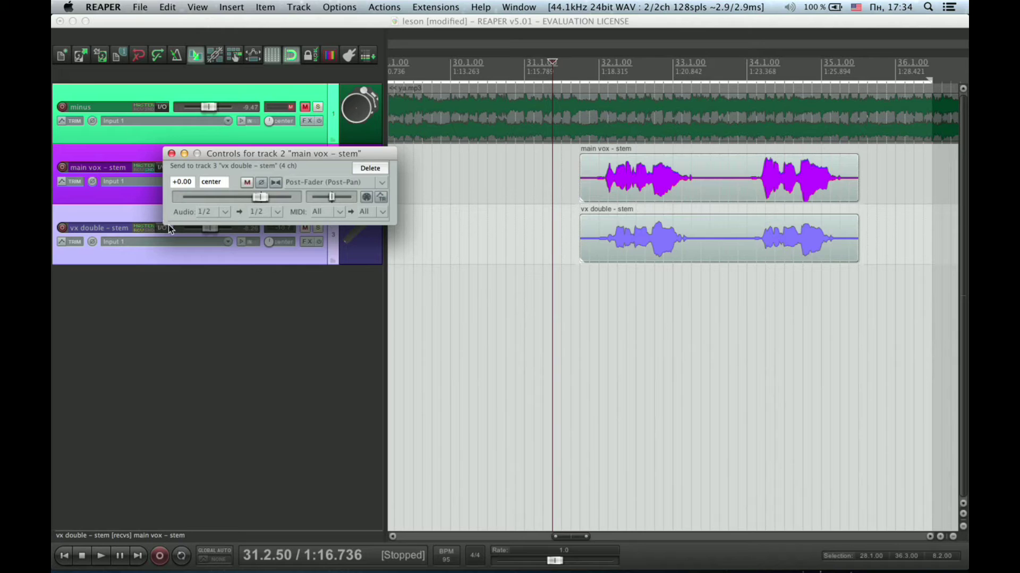
pyautogui.moveTo(278, 214)
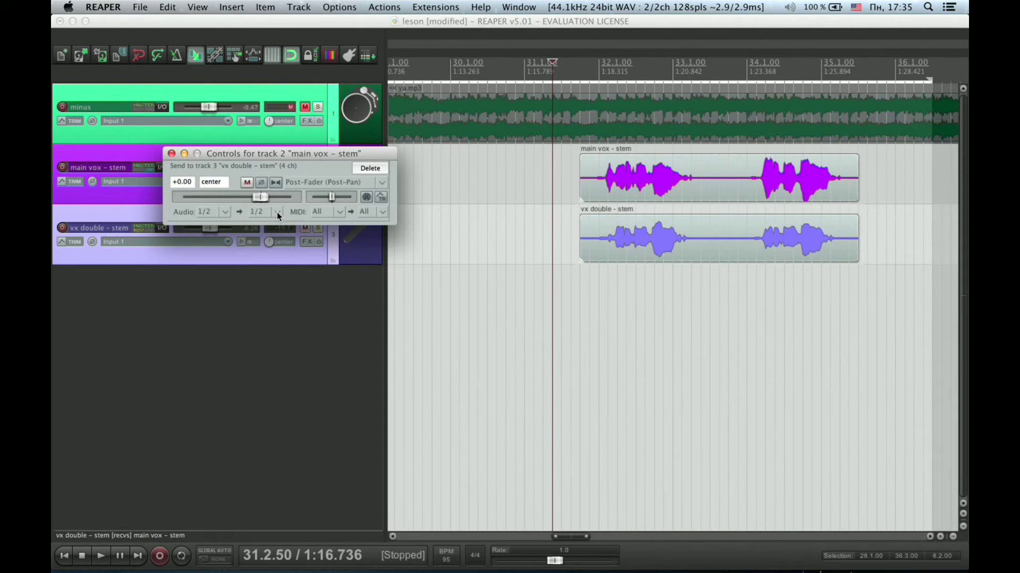
pyautogui.click(276, 211)
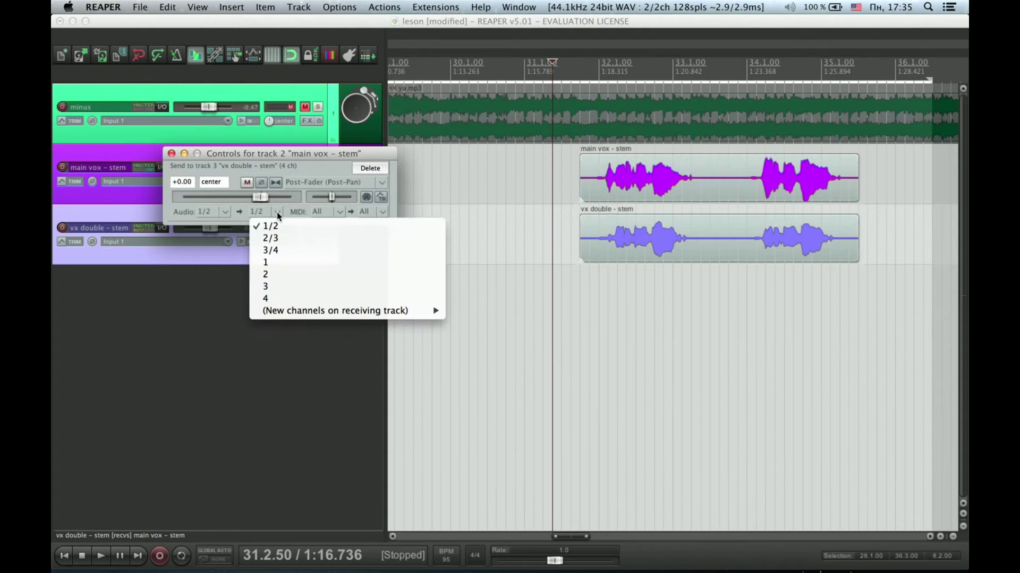
pyautogui.moveTo(276, 249)
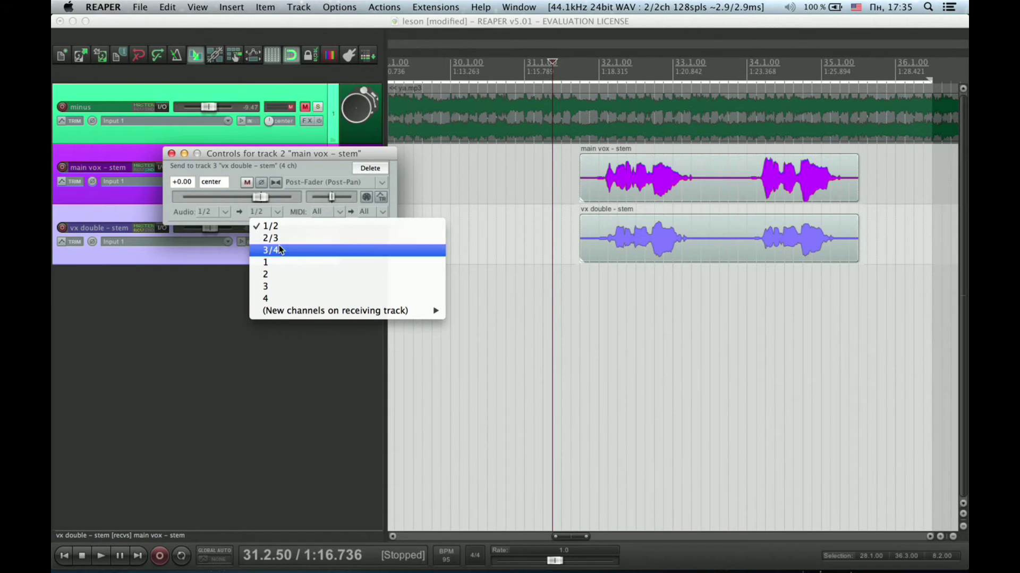
pyautogui.click(271, 250)
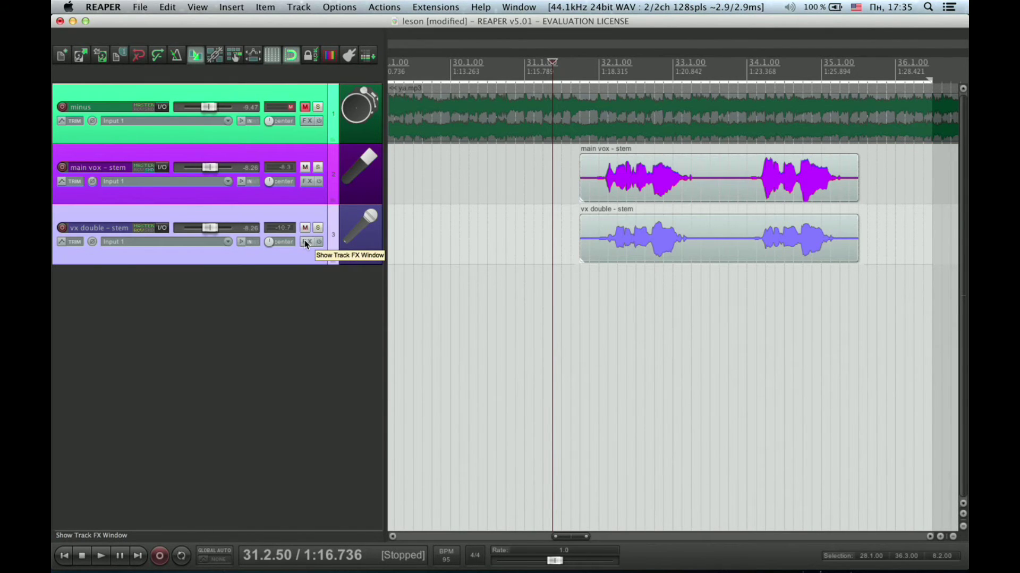
# - Load AU: Synchro Arts Ltd: VocALign Pro AU onto the track through its FX chain
pyautogui.click(305, 242)
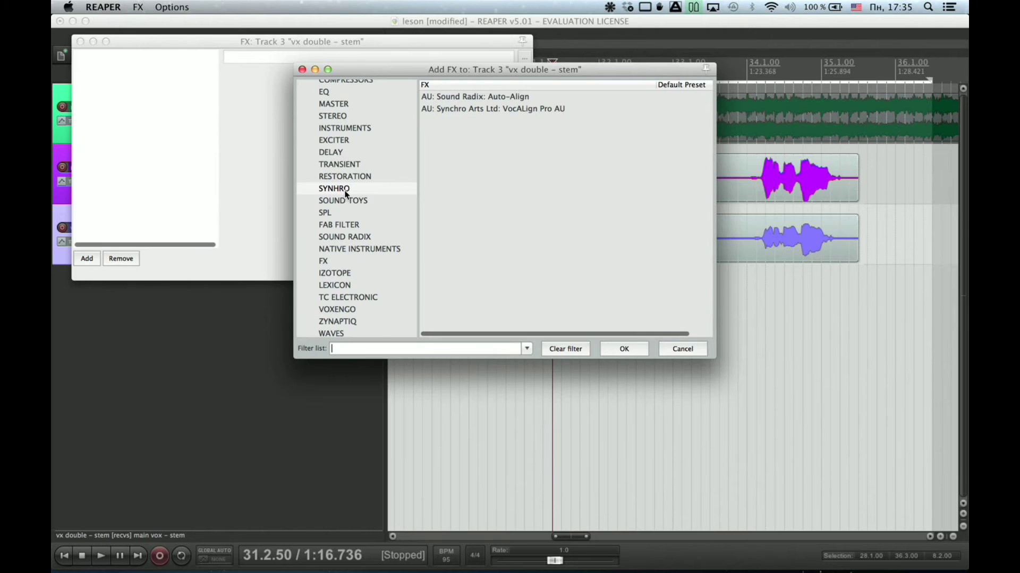
pyautogui.moveTo(511, 110)
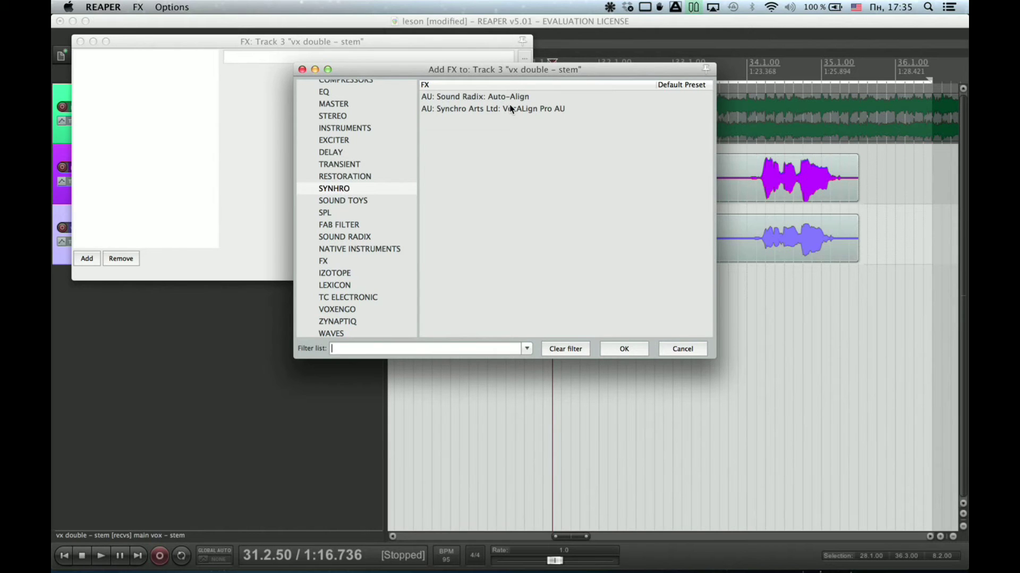
pyautogui.click(512, 108)
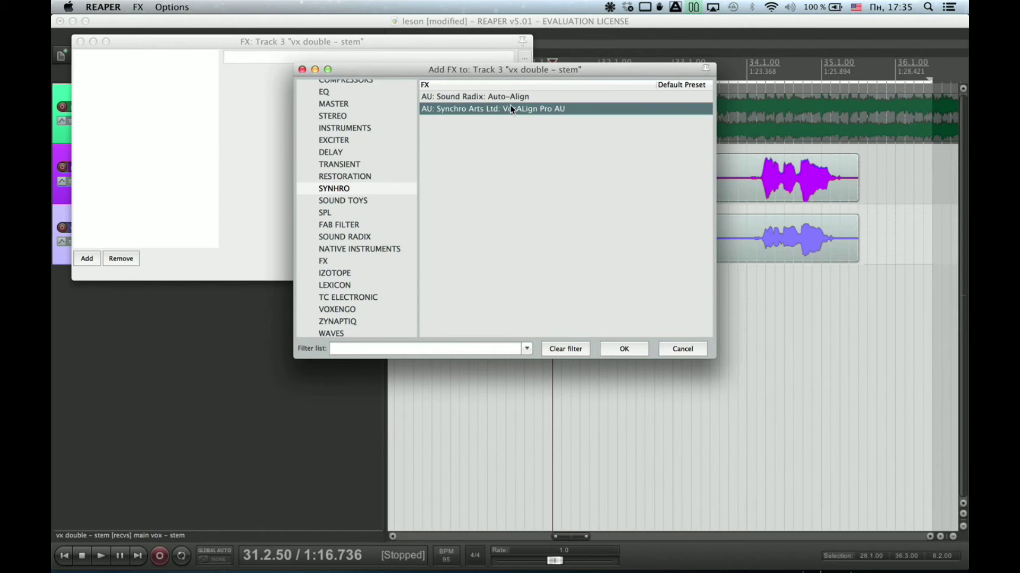
pyautogui.click(625, 348)
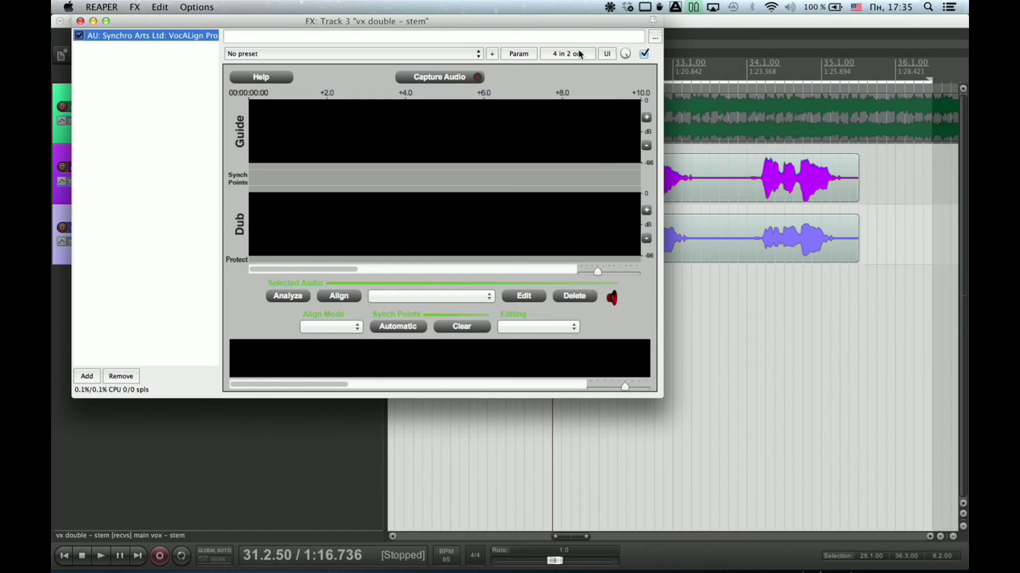
pyautogui.click(566, 53)
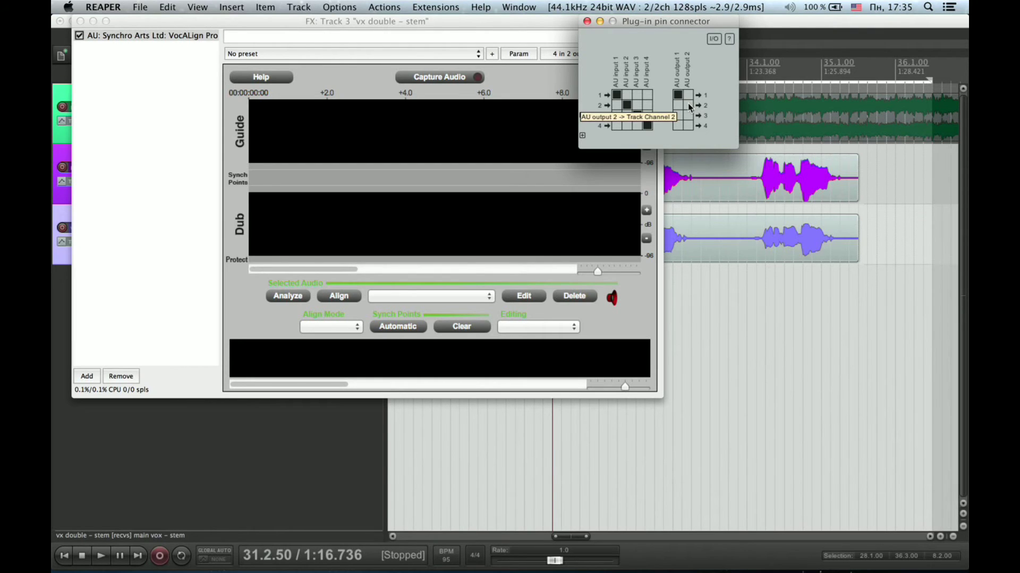
pyautogui.moveTo(680, 107)
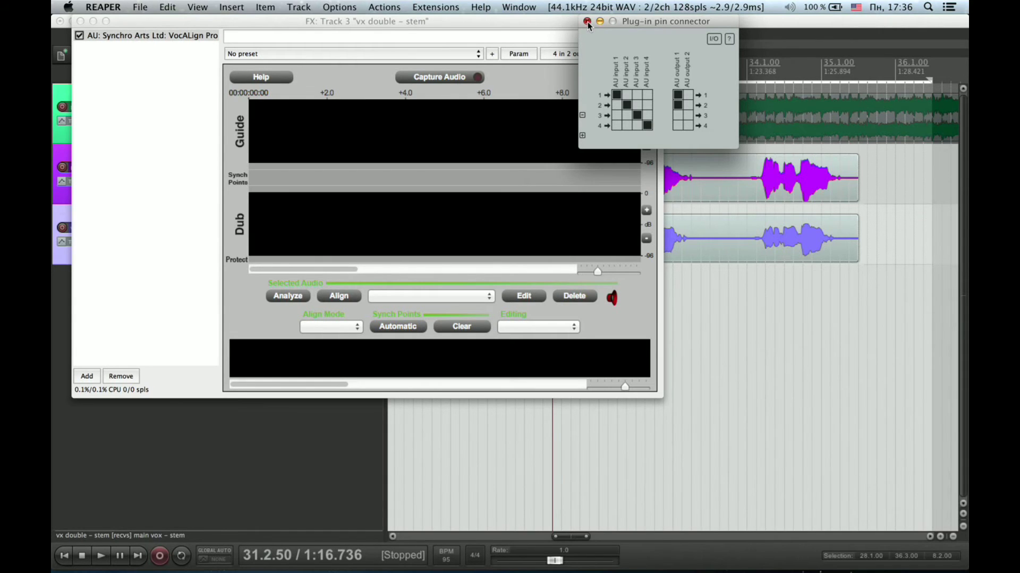
# - Close the plug-in pin connector with inputs 3 and 4 mapped to track channels 3 and 4
pyautogui.click(586, 22)
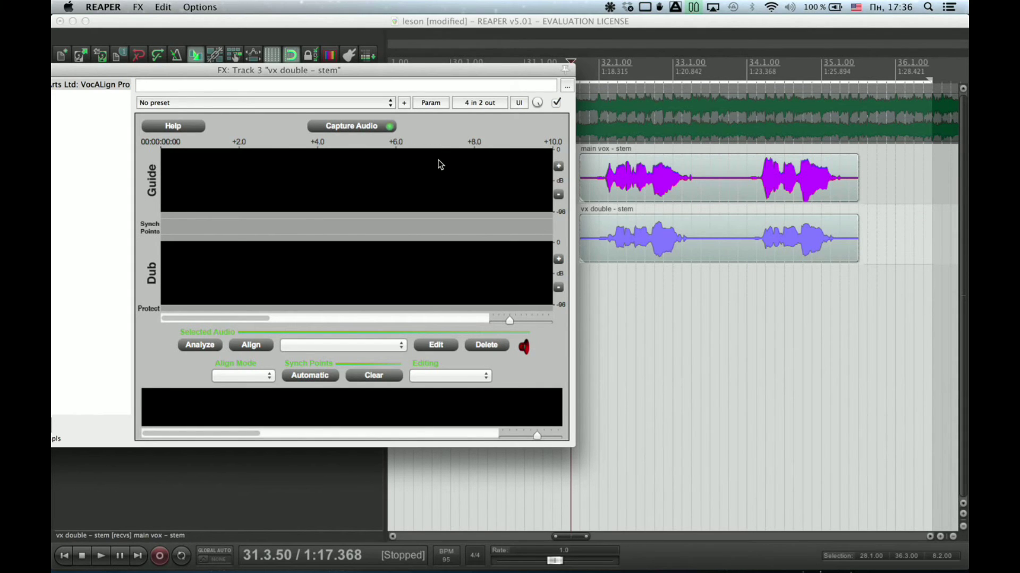
# - Play the section so VocALign Pro captures the guide and dub waveforms
pyautogui.click(101, 570)
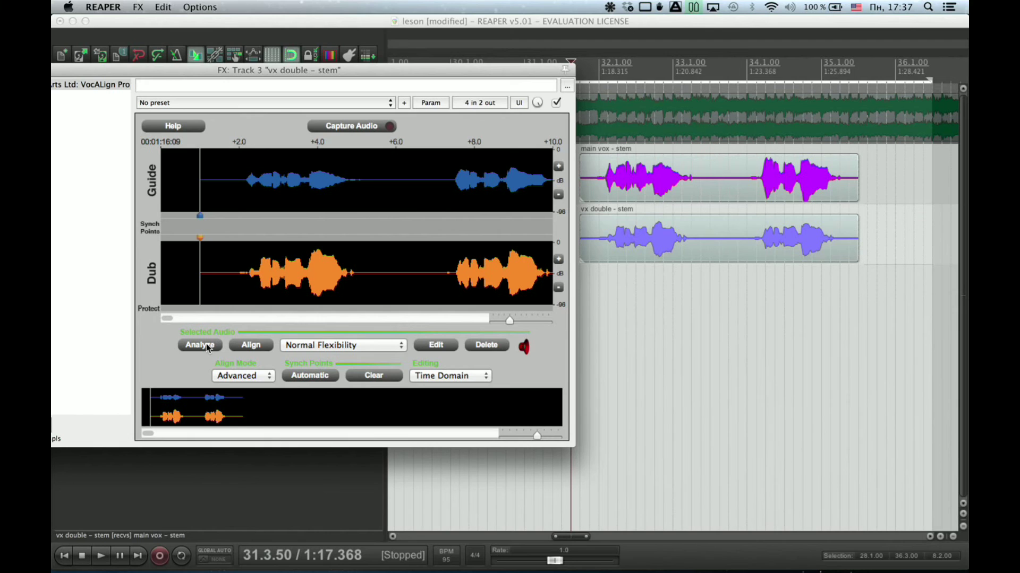
# - Analyze the captured audio and align the vx double dub to the main vox guide
pyautogui.click(200, 345)
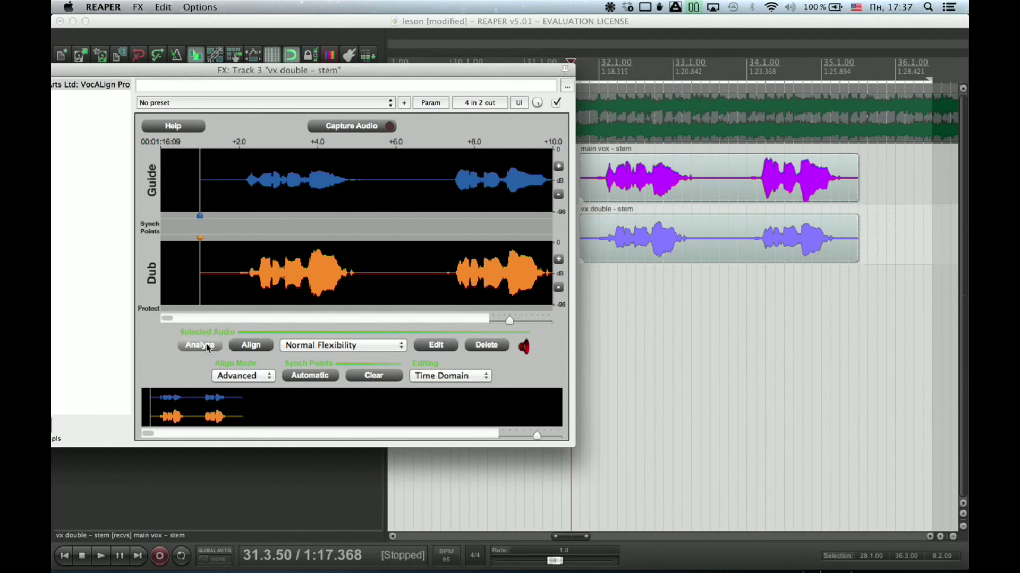
pyautogui.click(200, 346)
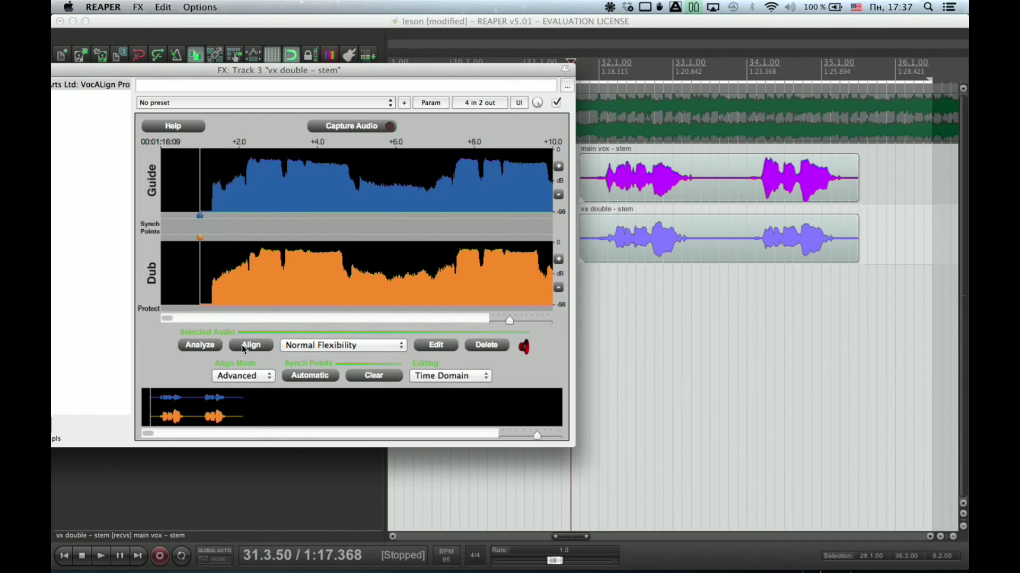
pyautogui.click(251, 345)
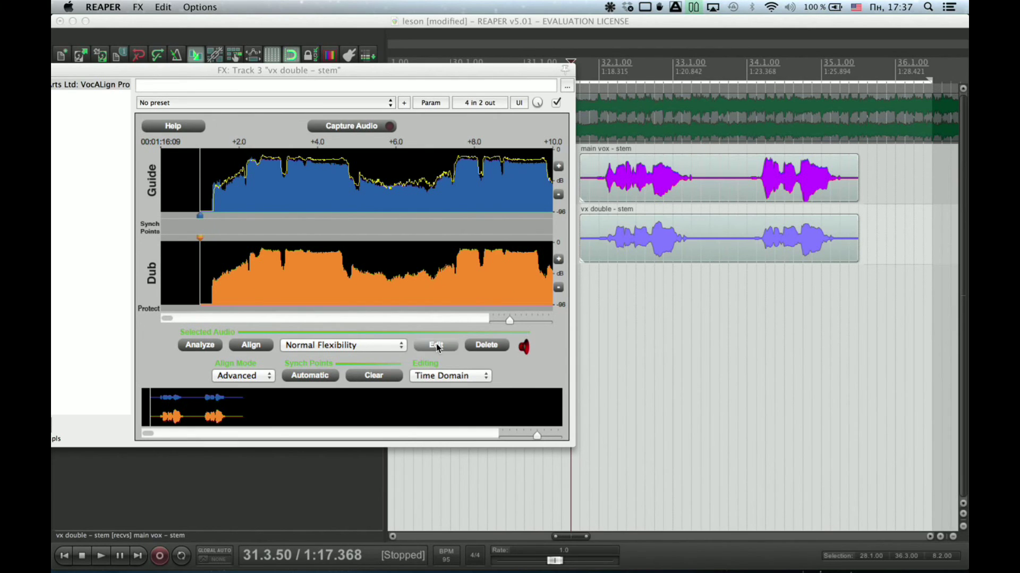
# - Audition the aligned dub in playback once, then stop
pyautogui.click(101, 571)
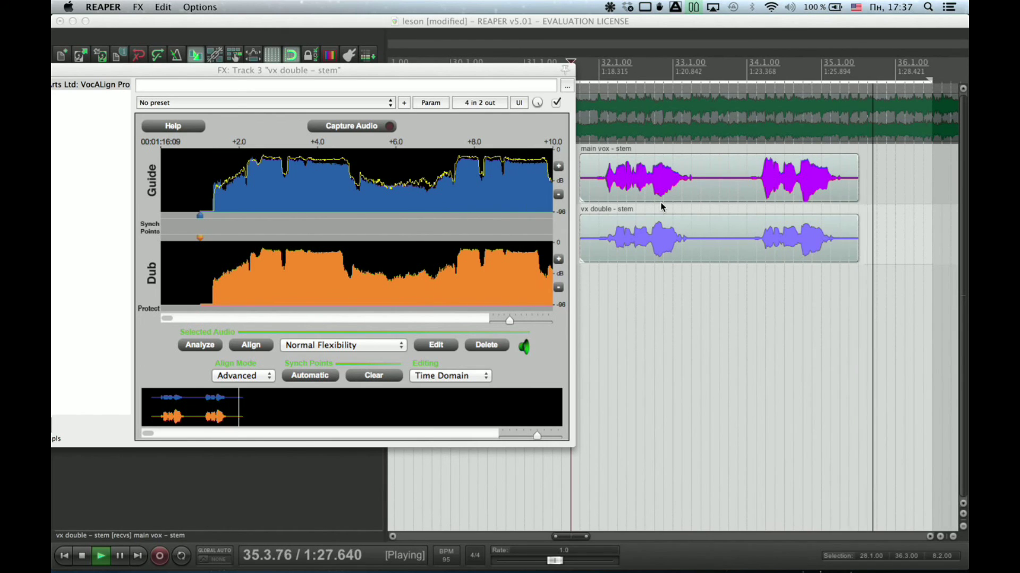
pyautogui.click(83, 571)
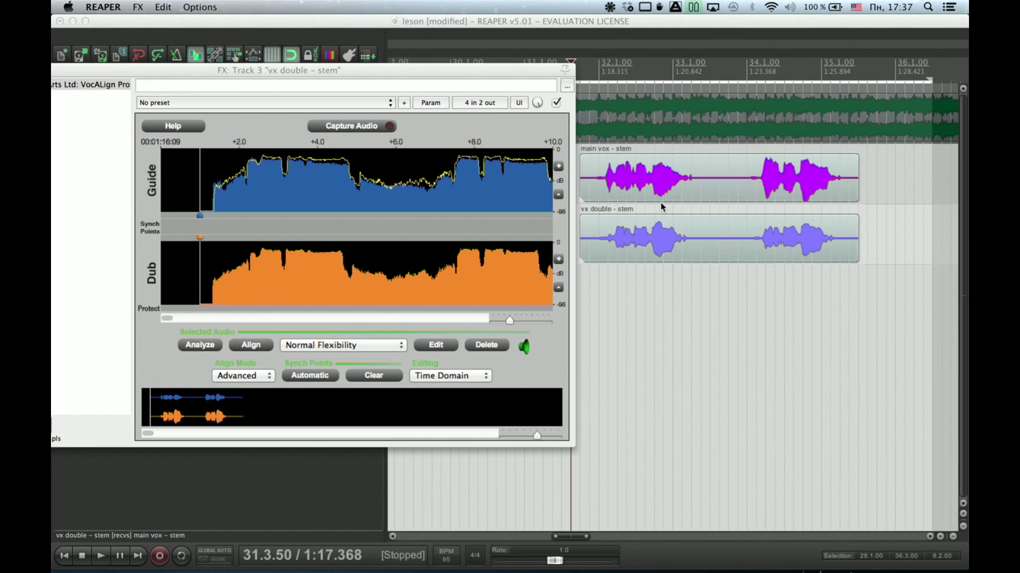
pyautogui.moveTo(266, 75)
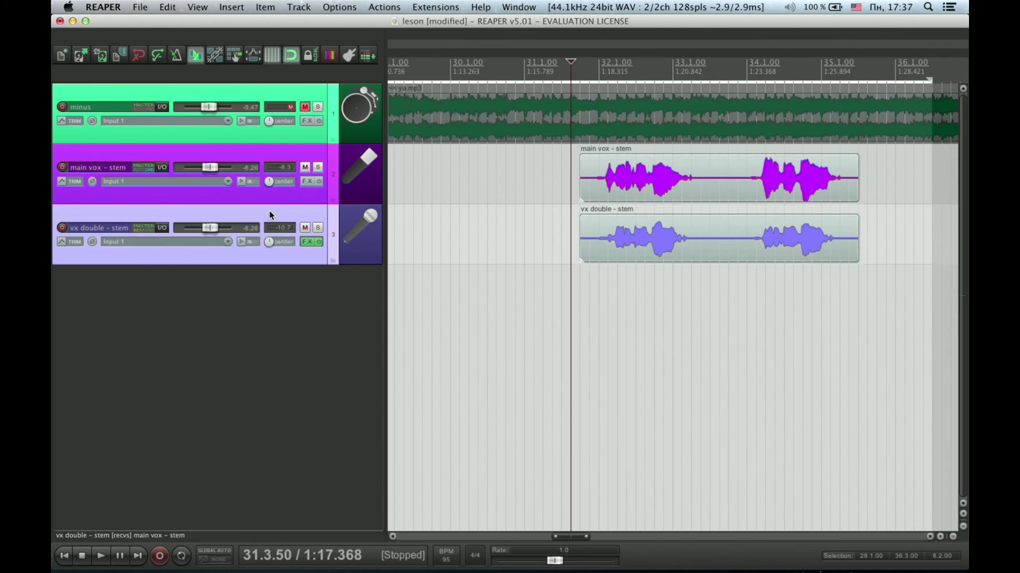
# - Bring up the vx double – stem track's context menu for the Render/freeze tracks choices
pyautogui.rightClick(271, 214)
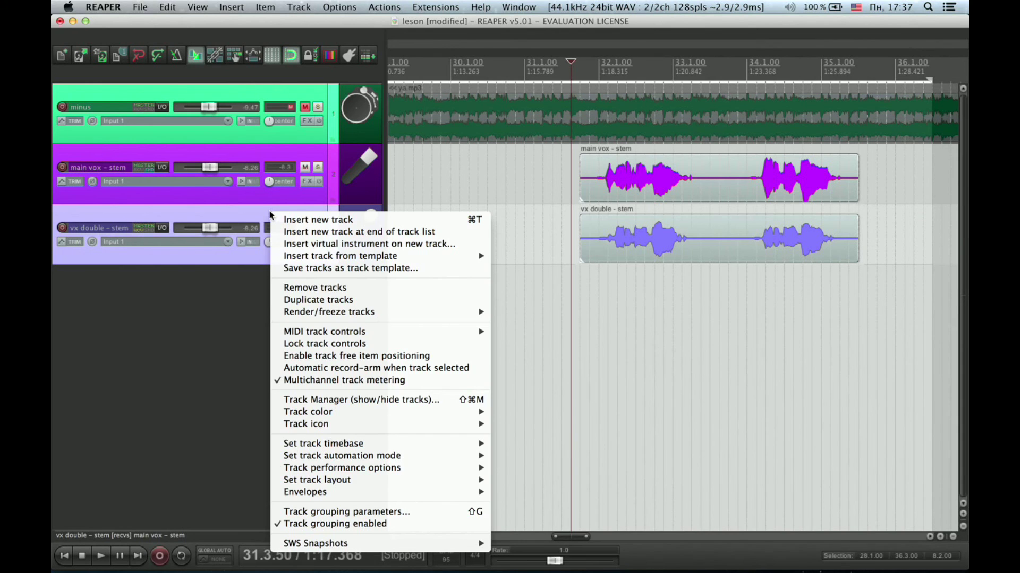
pyautogui.moveTo(344, 313)
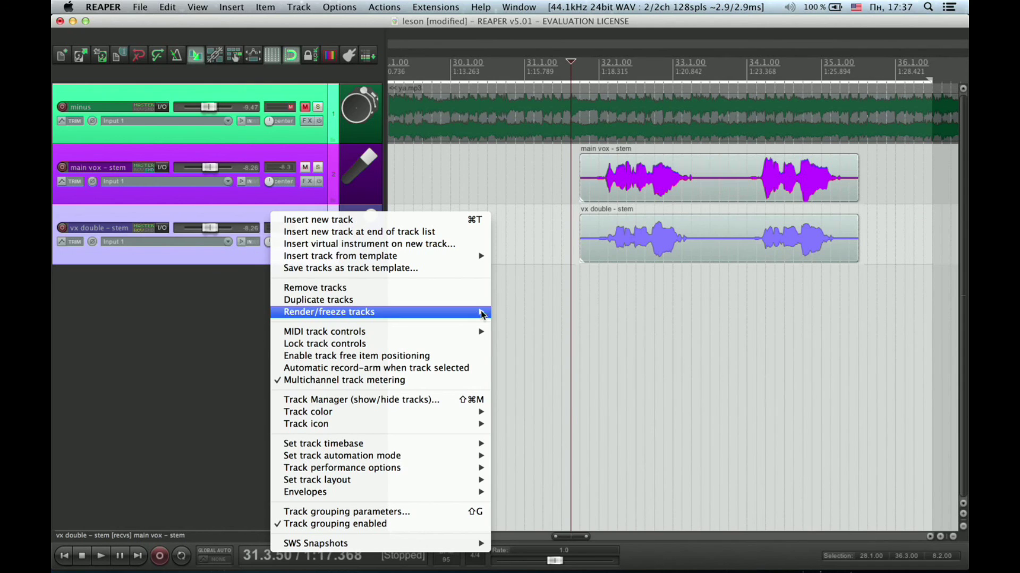
pyautogui.moveTo(481, 313)
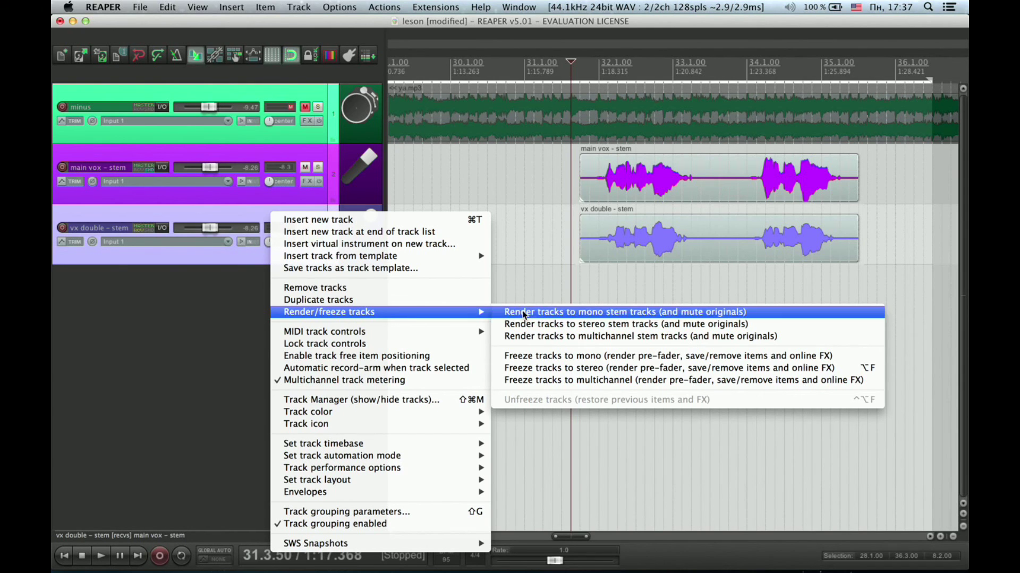